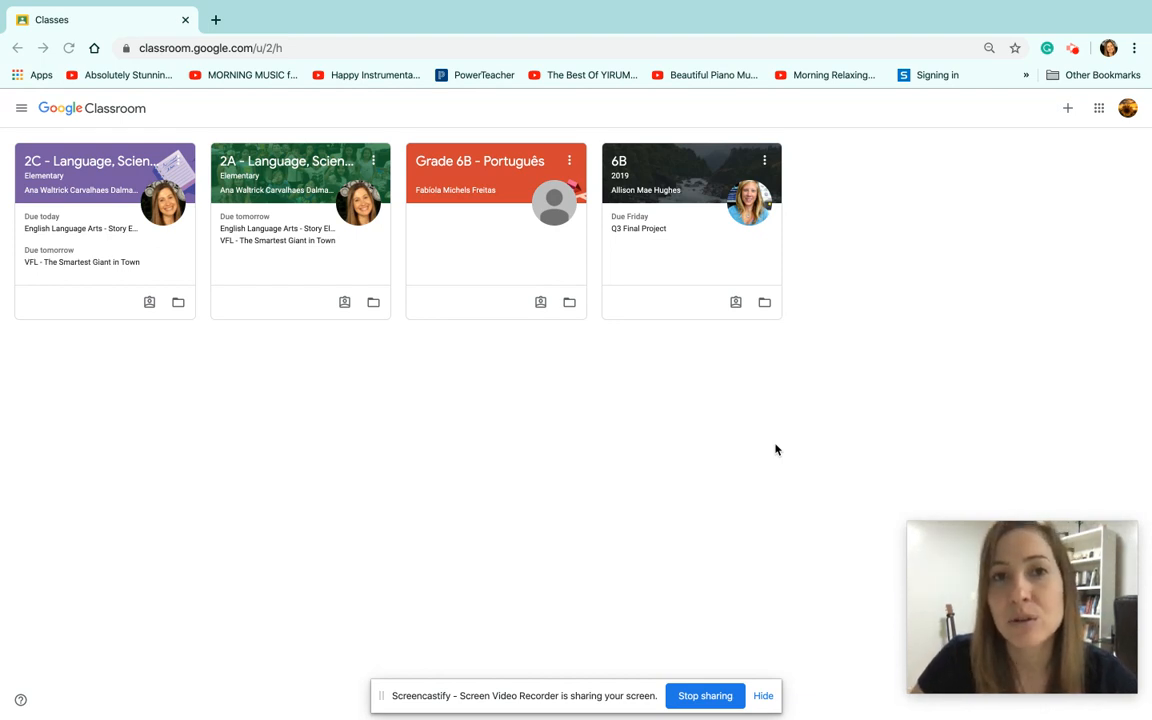
pyautogui.moveTo(430, 488)
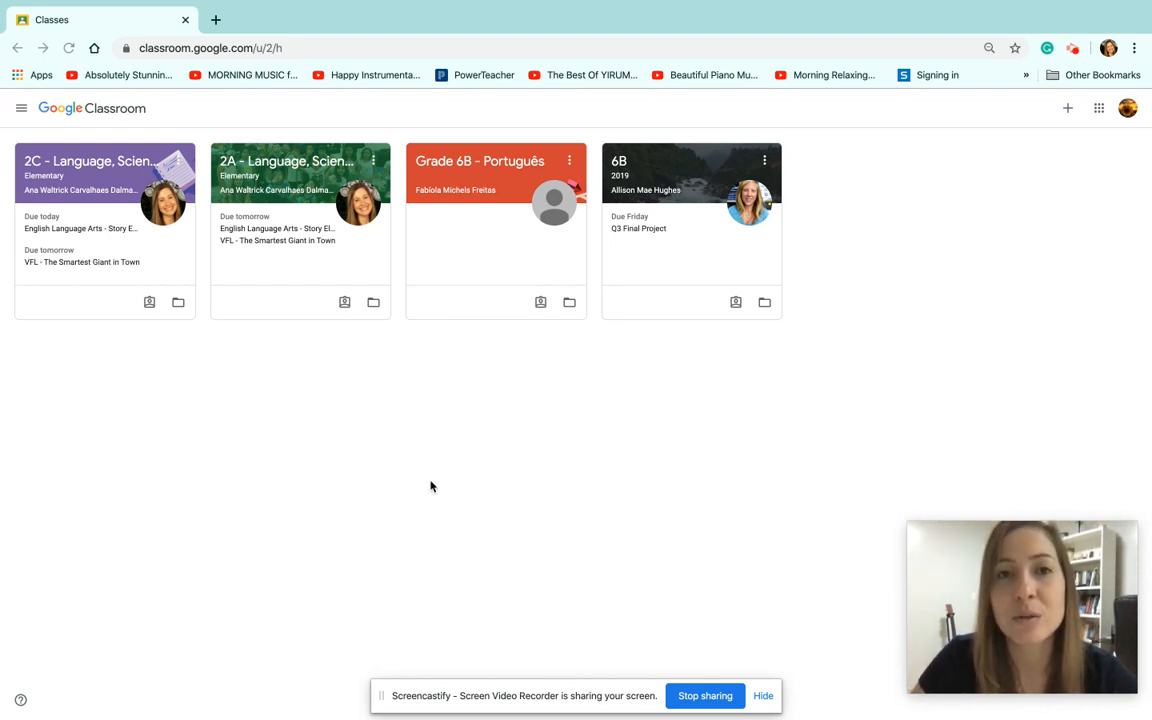
pyautogui.moveTo(28, 360)
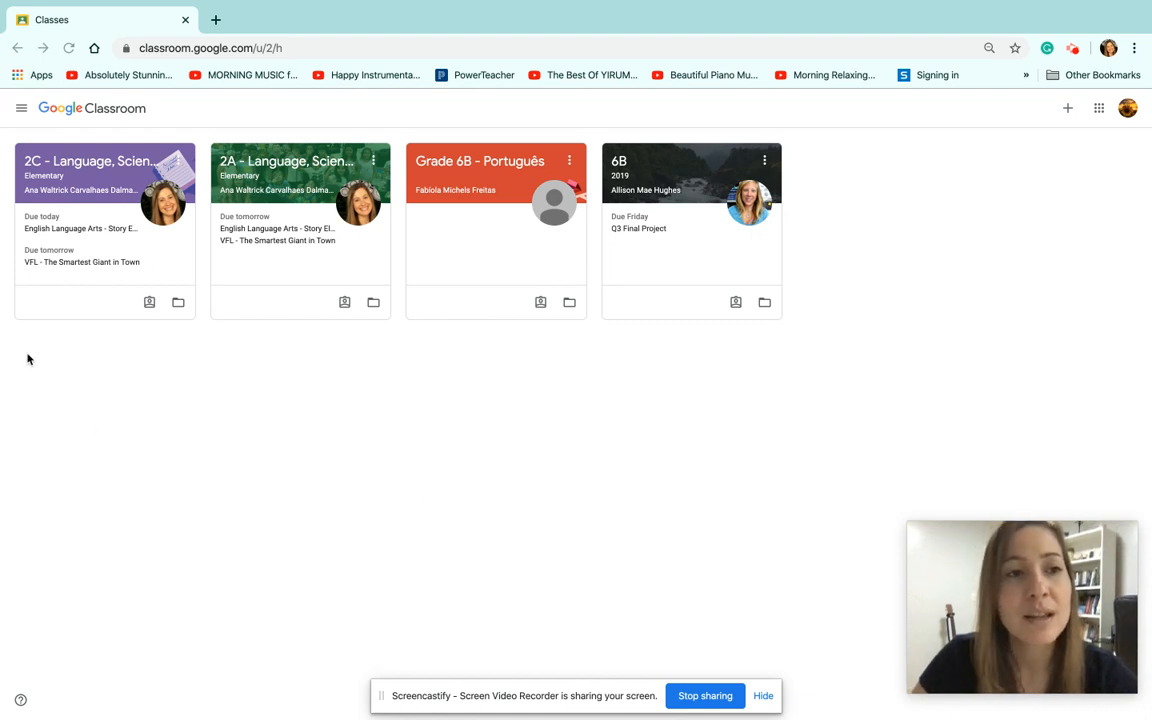
pyautogui.moveTo(158, 394)
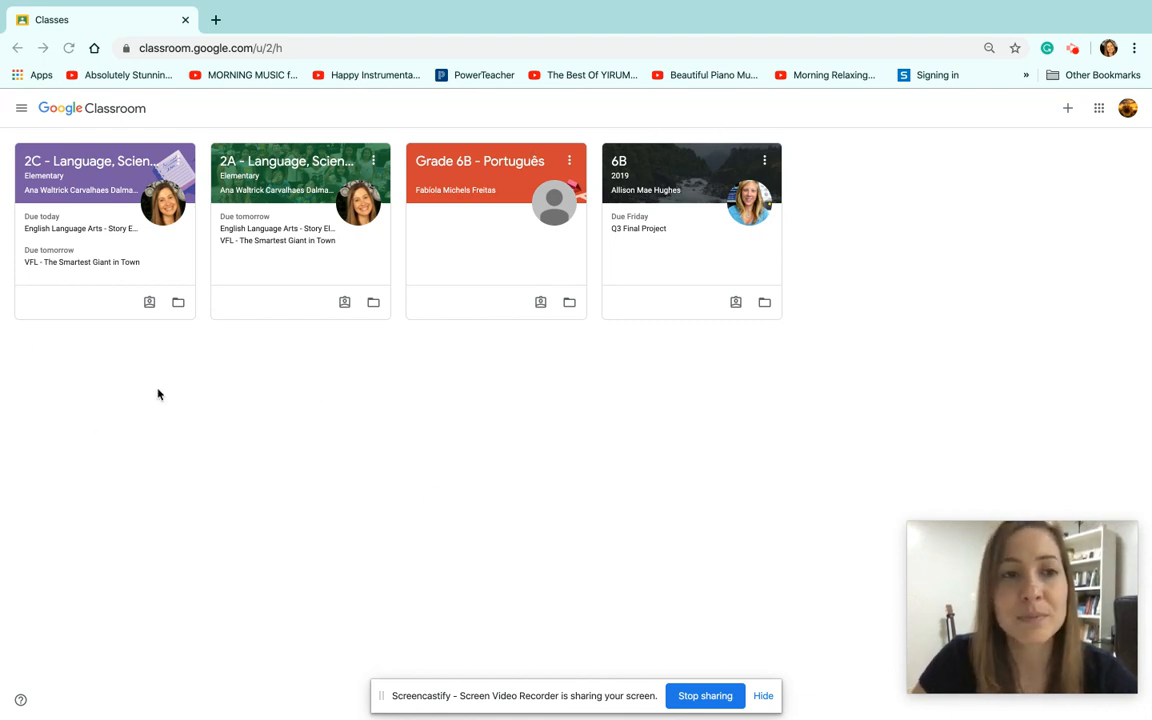
pyautogui.moveTo(256, 358)
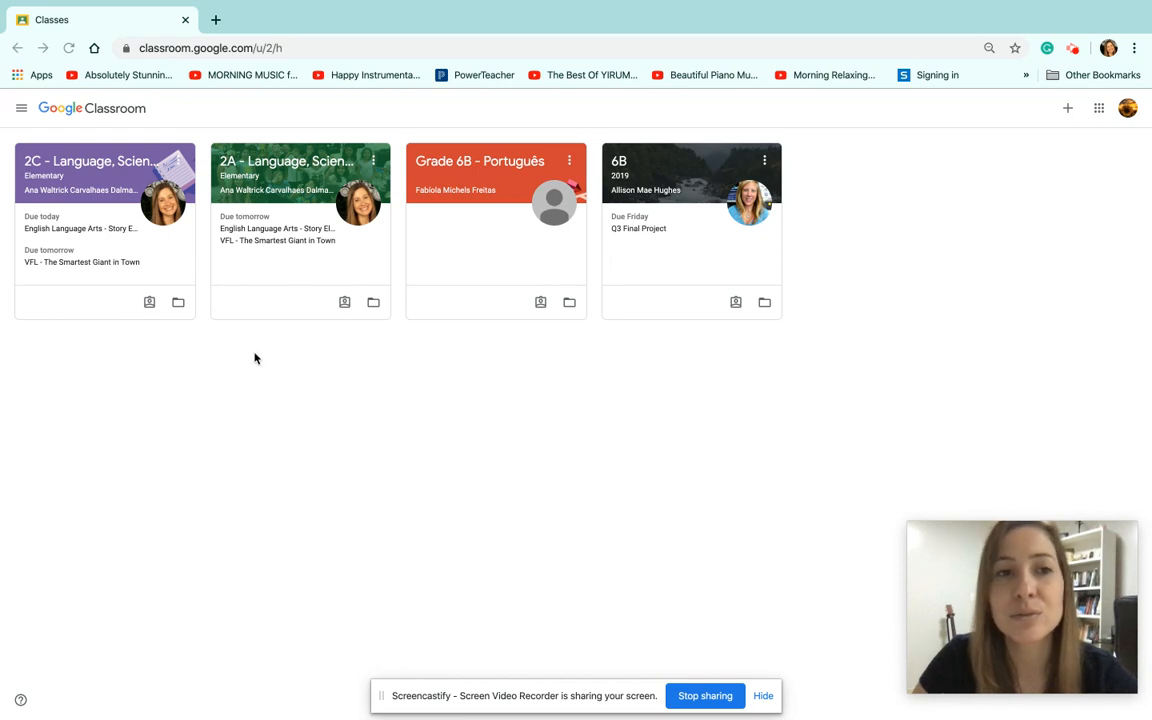
pyautogui.moveTo(294, 204)
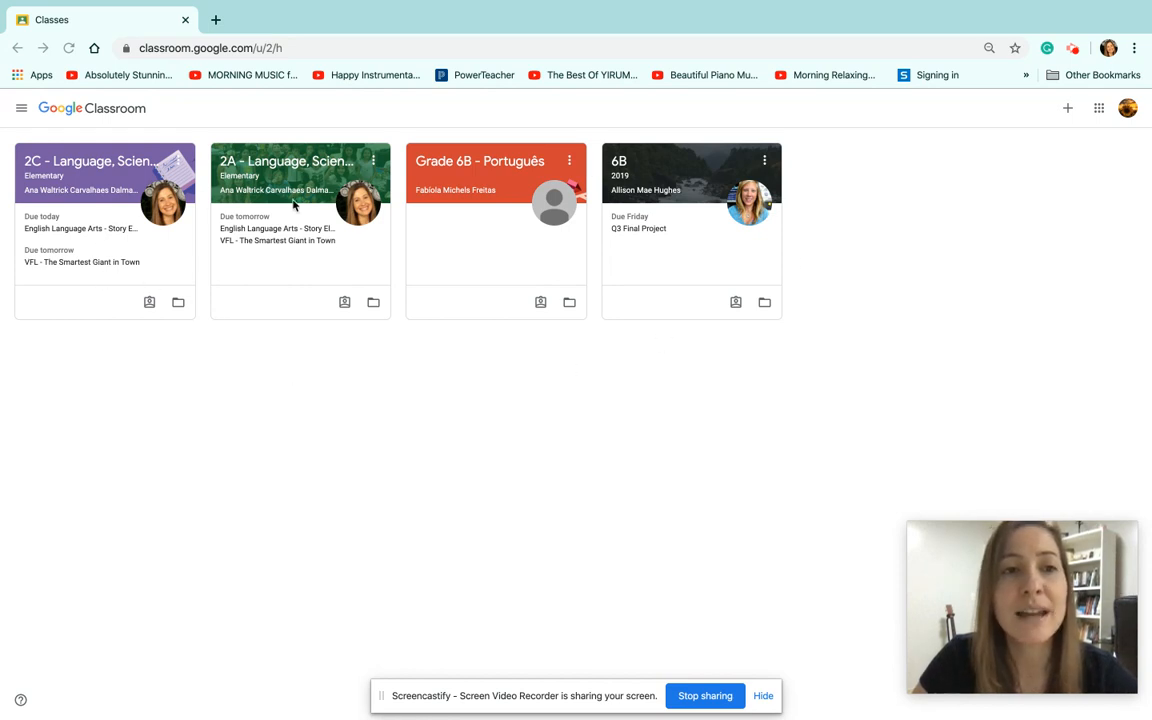
pyautogui.moveTo(636, 176)
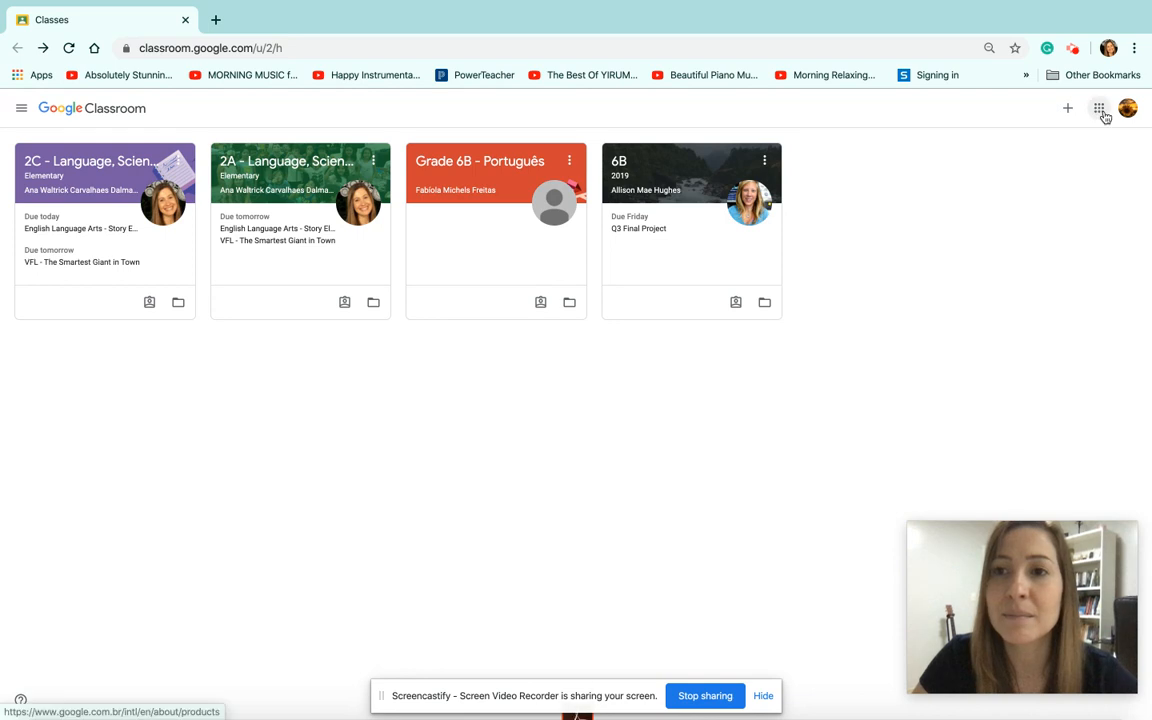
# Show the Google apps panel and scroll it down to reveal Hangouts
pyautogui.click(1100, 108)
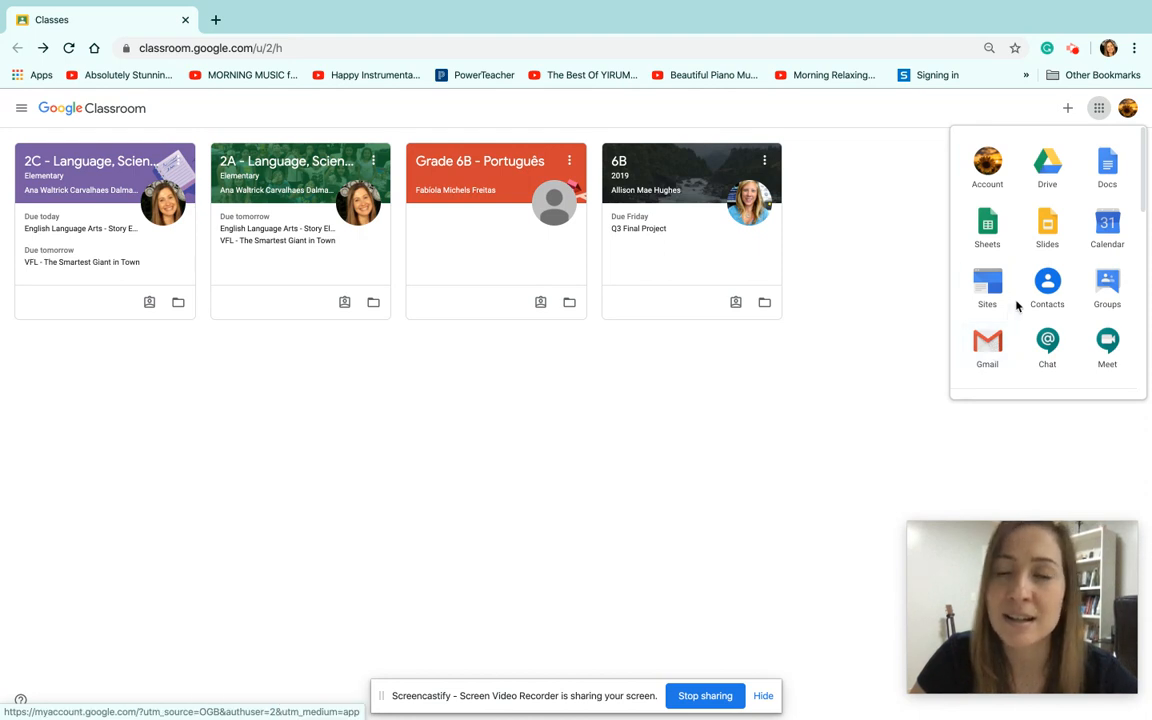
pyautogui.scroll(-3)
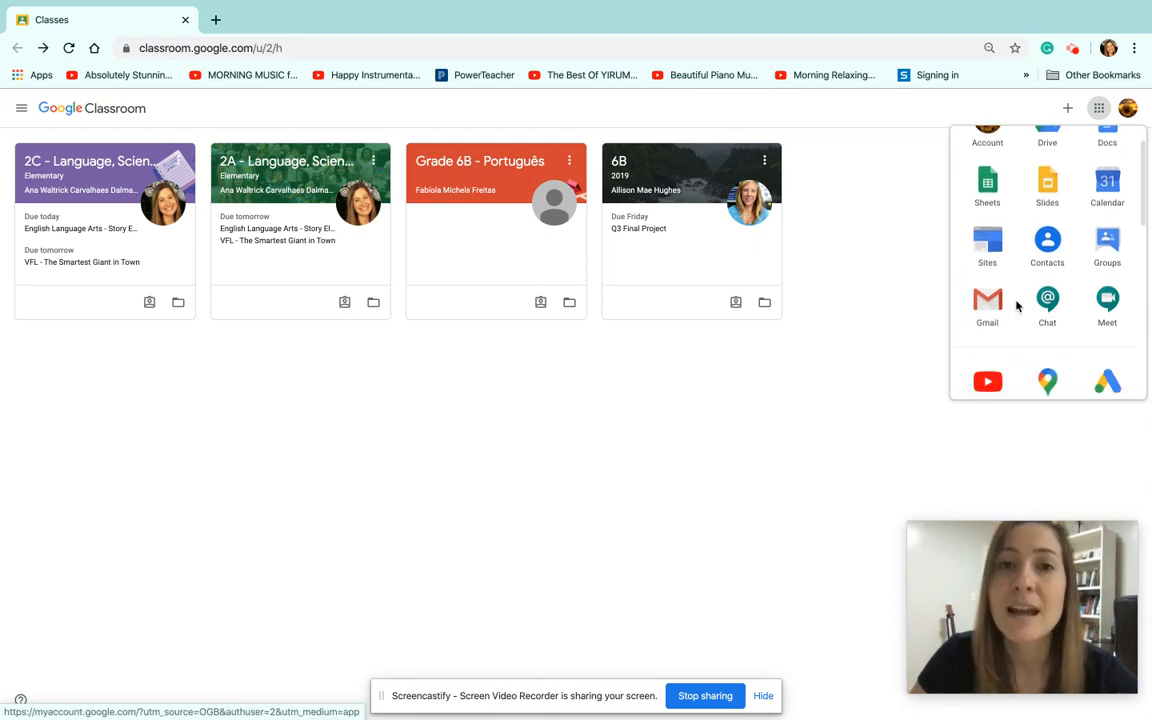
pyautogui.scroll(-3)
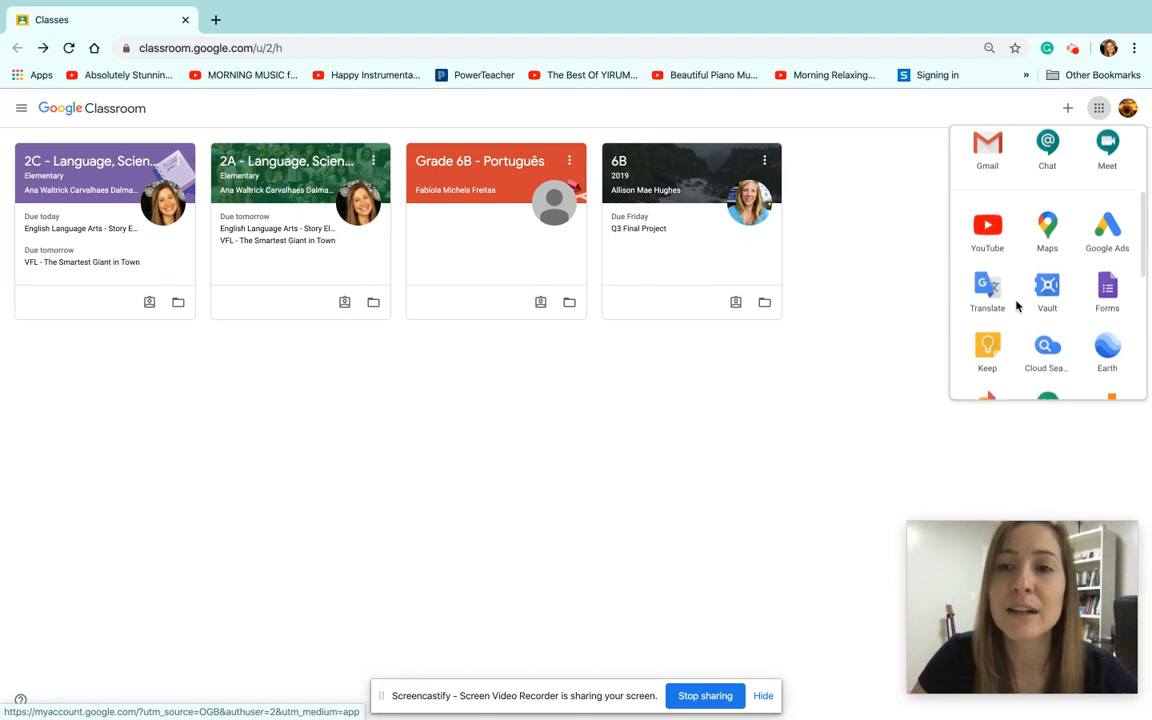
pyautogui.scroll(-3)
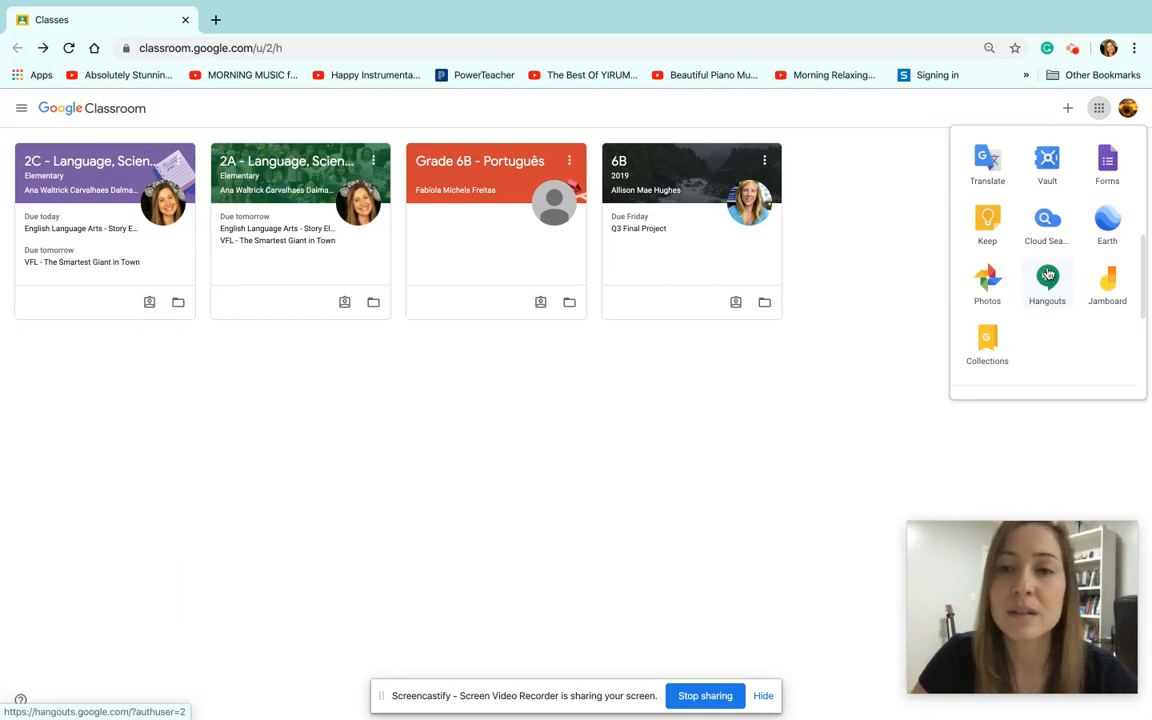
pyautogui.moveTo(1046, 284)
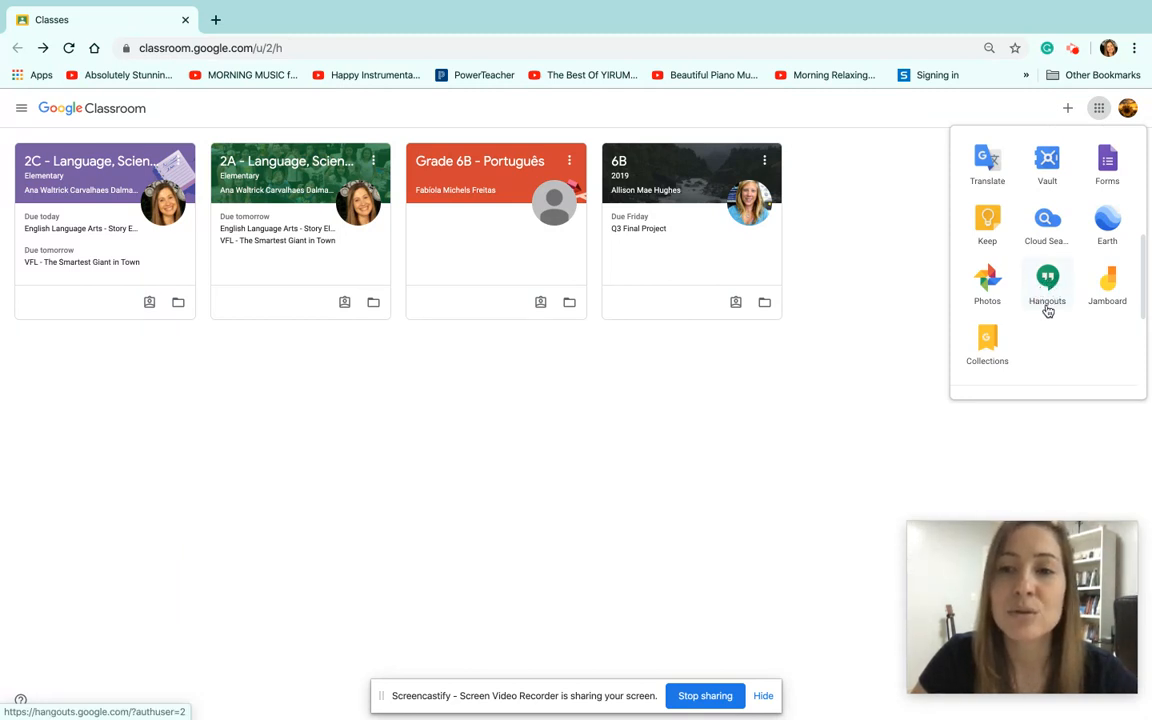
pyautogui.click(1048, 284)
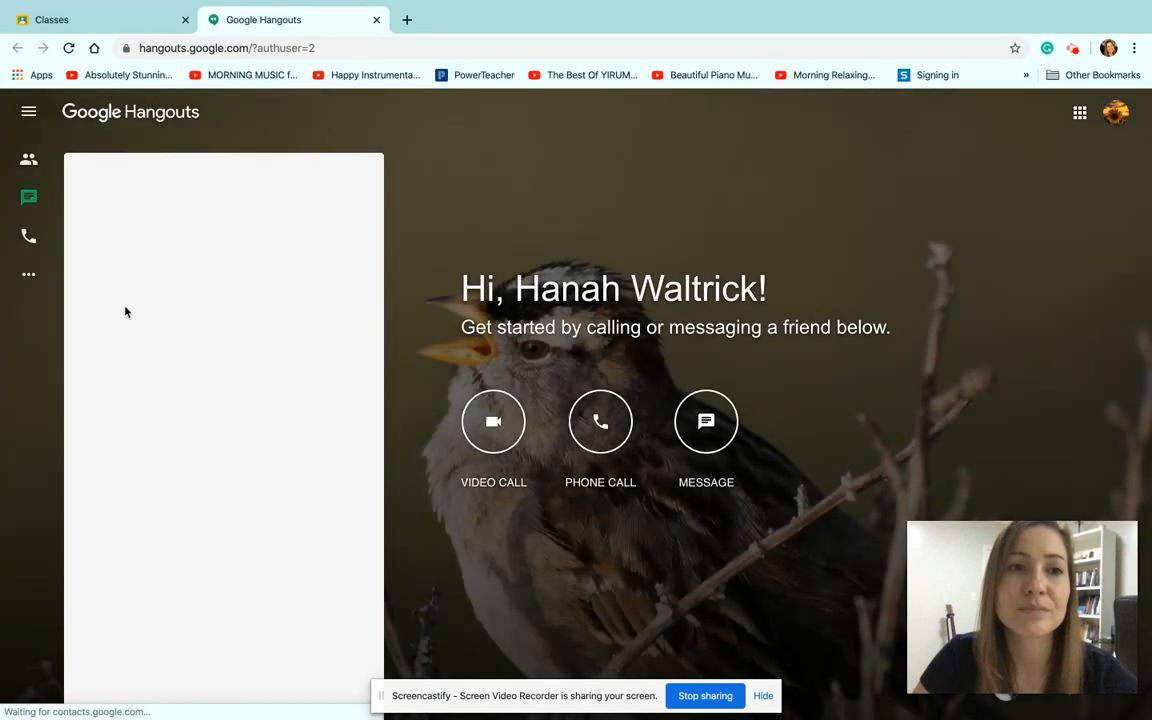
pyautogui.moveTo(218, 412)
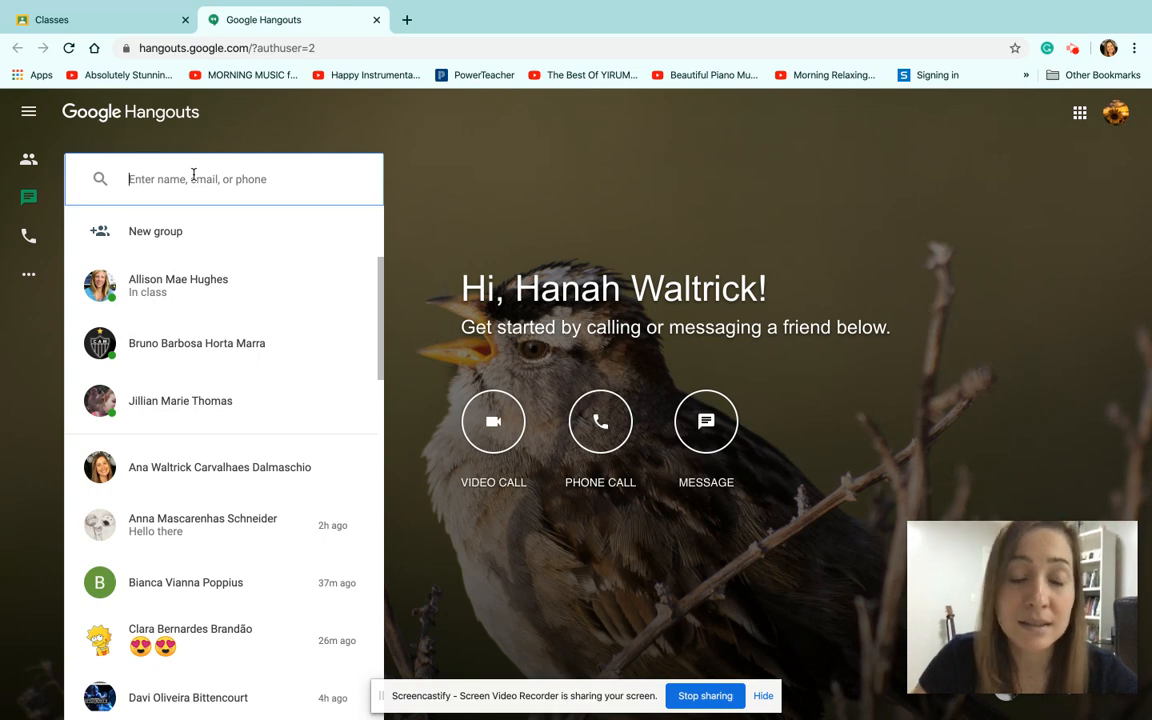
pyautogui.write('ana.dal')
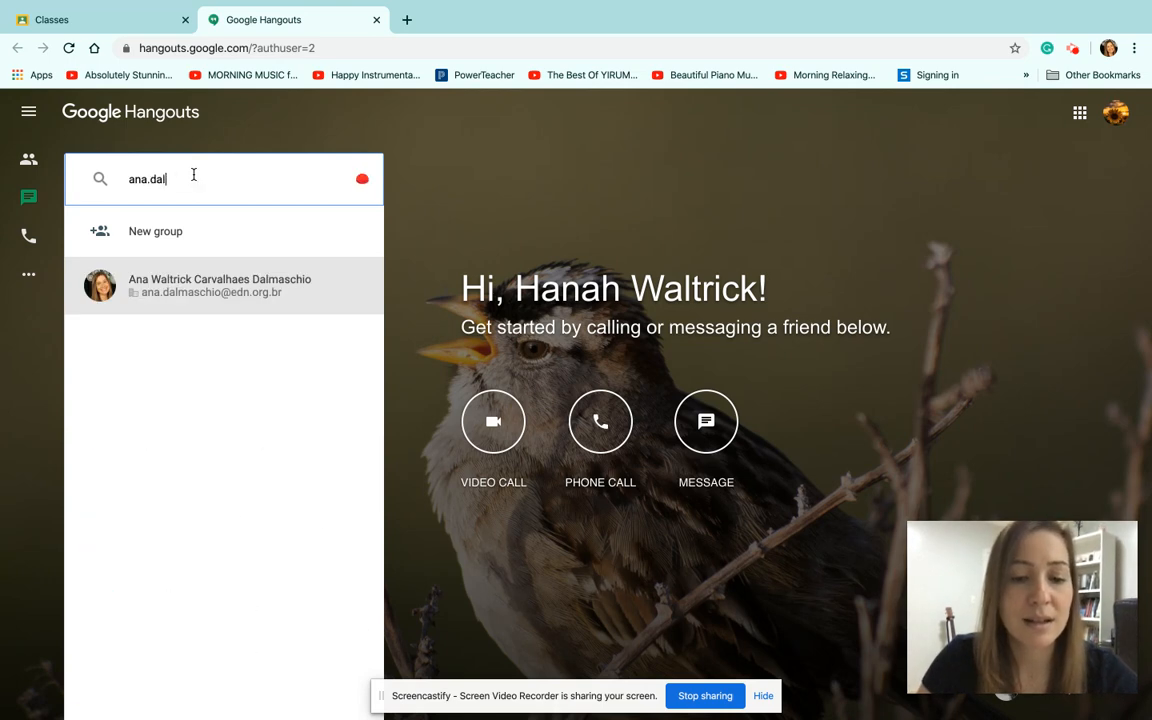
pyautogui.write('maschio')
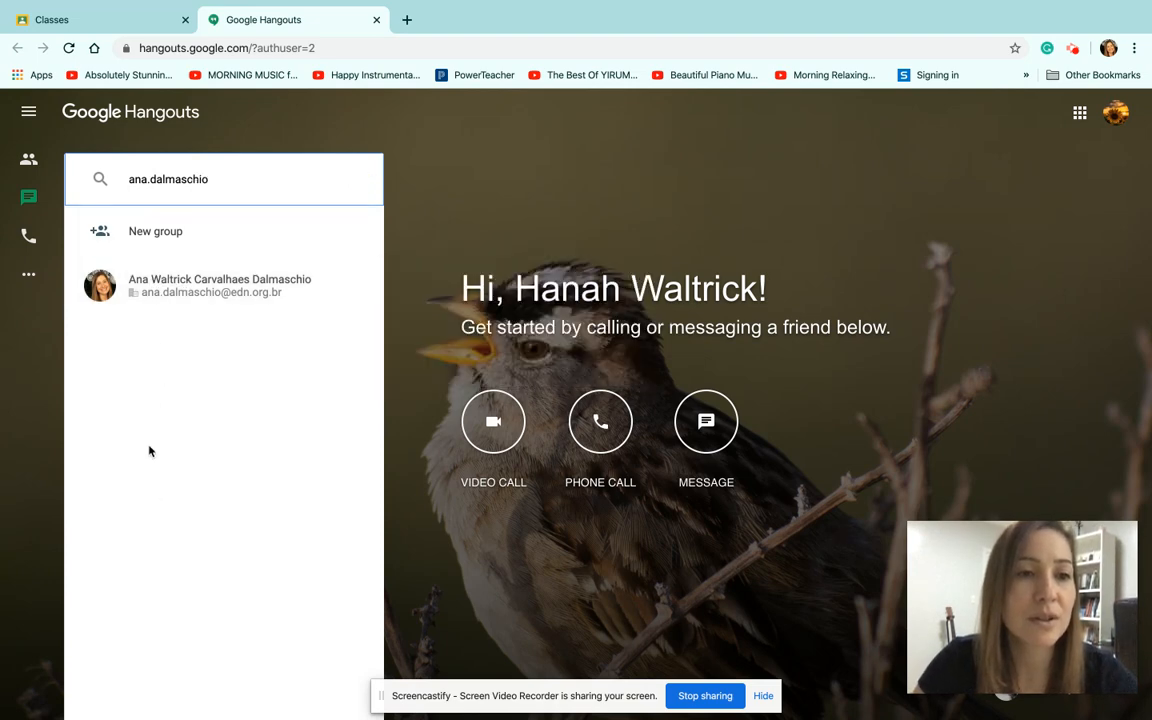
pyautogui.moveTo(220, 284)
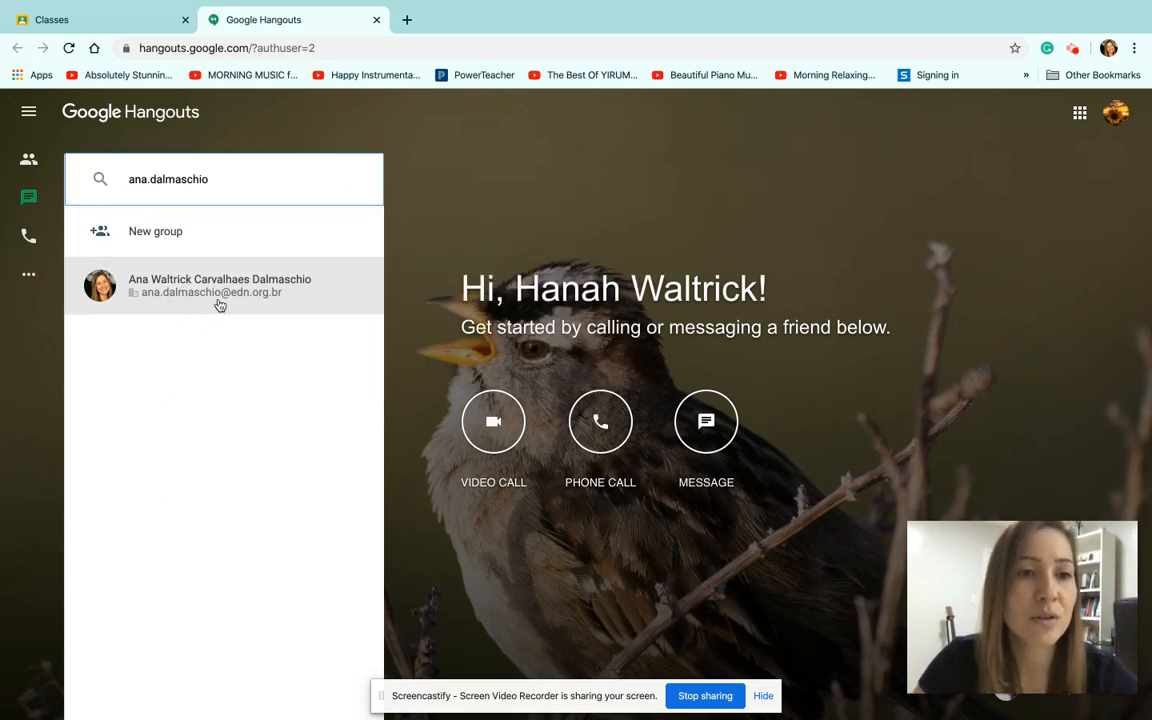
# Enter the teacher's conversation and start a video call to her
pyautogui.click(220, 284)
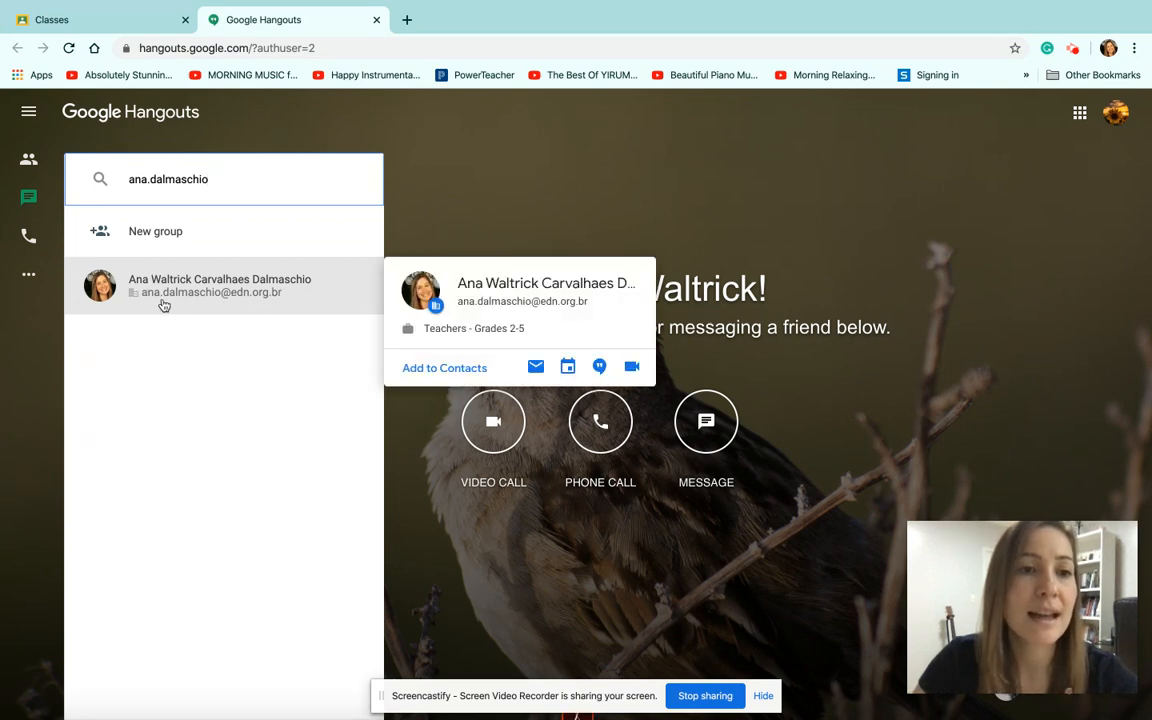
pyautogui.moveTo(260, 304)
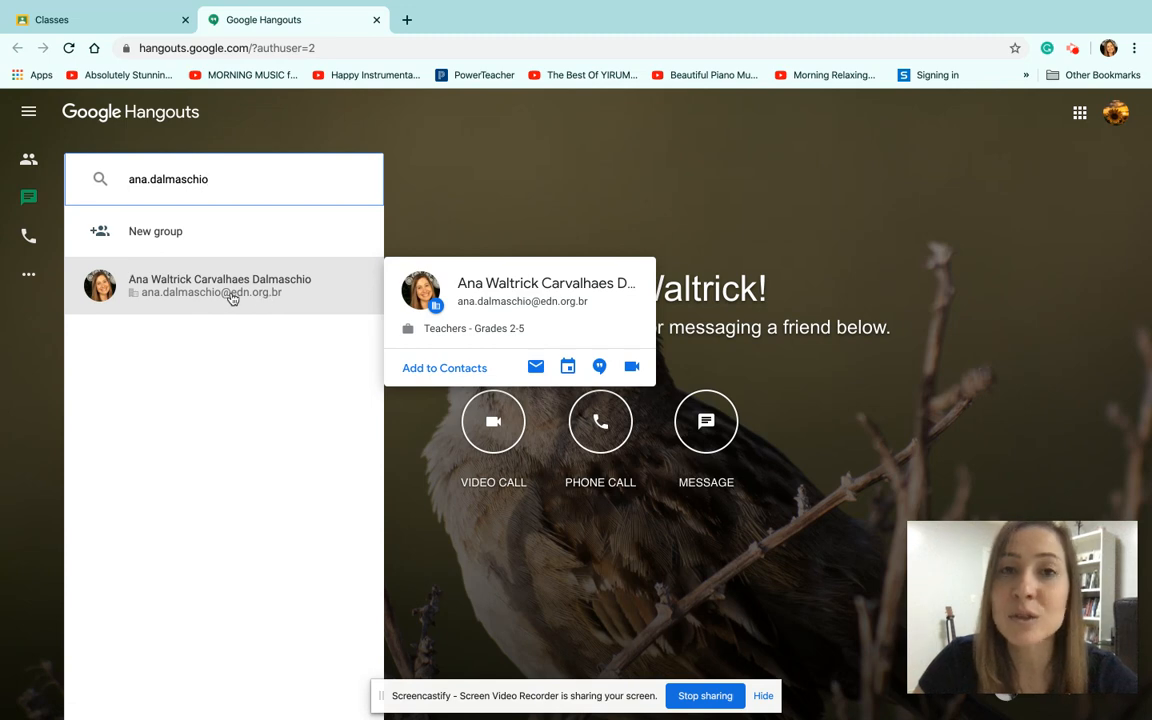
pyautogui.moveTo(196, 292)
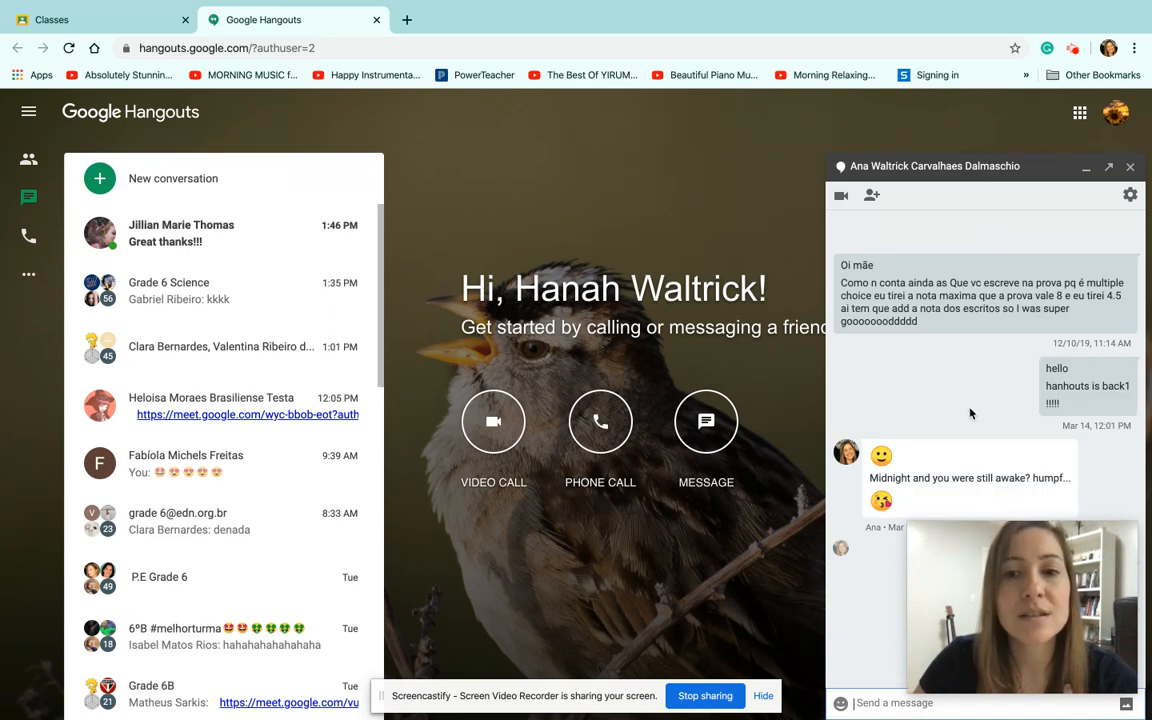
pyautogui.moveTo(916, 432)
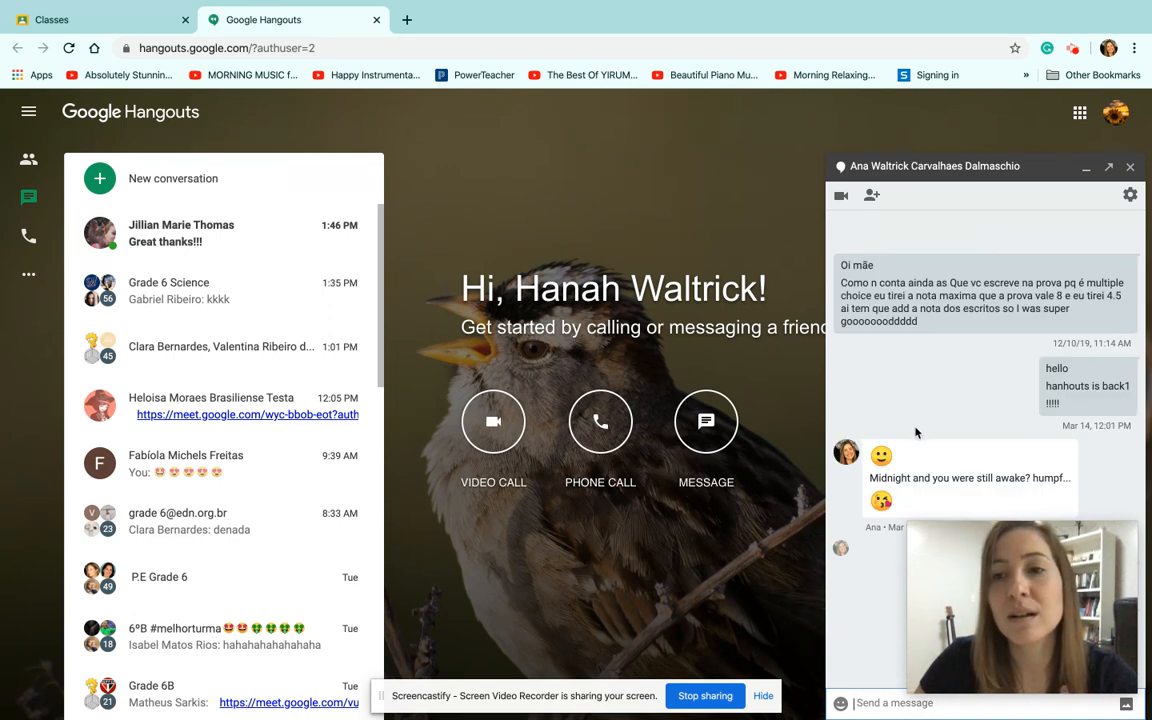
pyautogui.moveTo(888, 262)
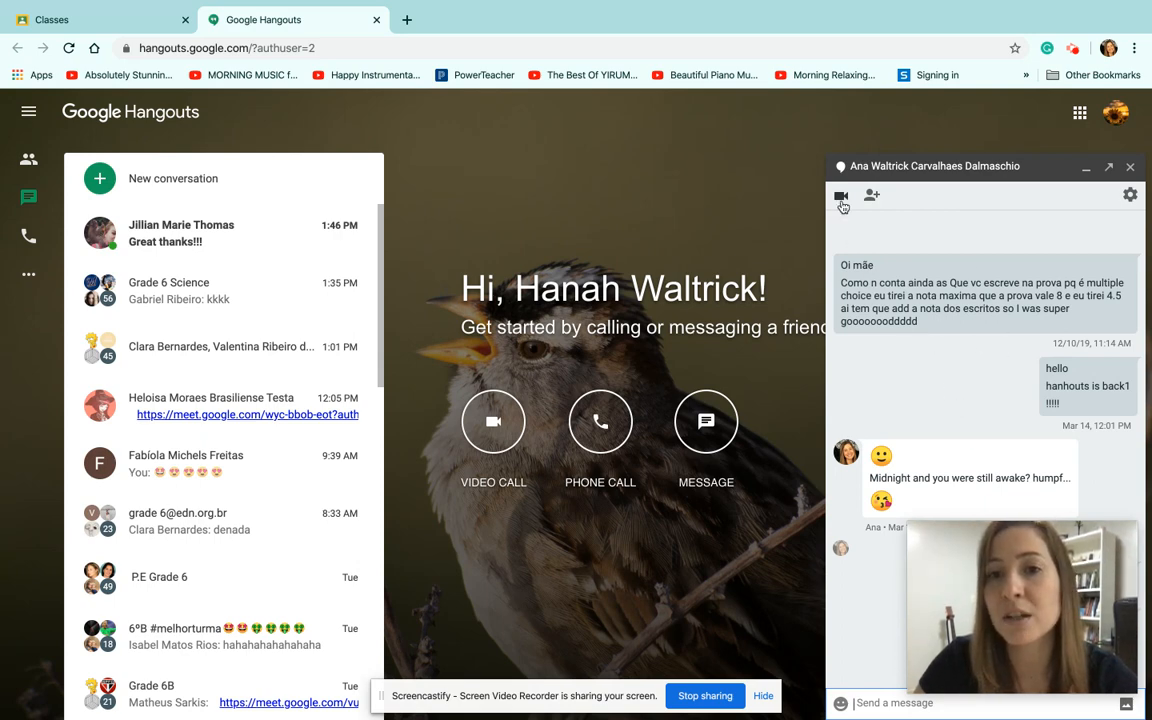
pyautogui.moveTo(840, 196)
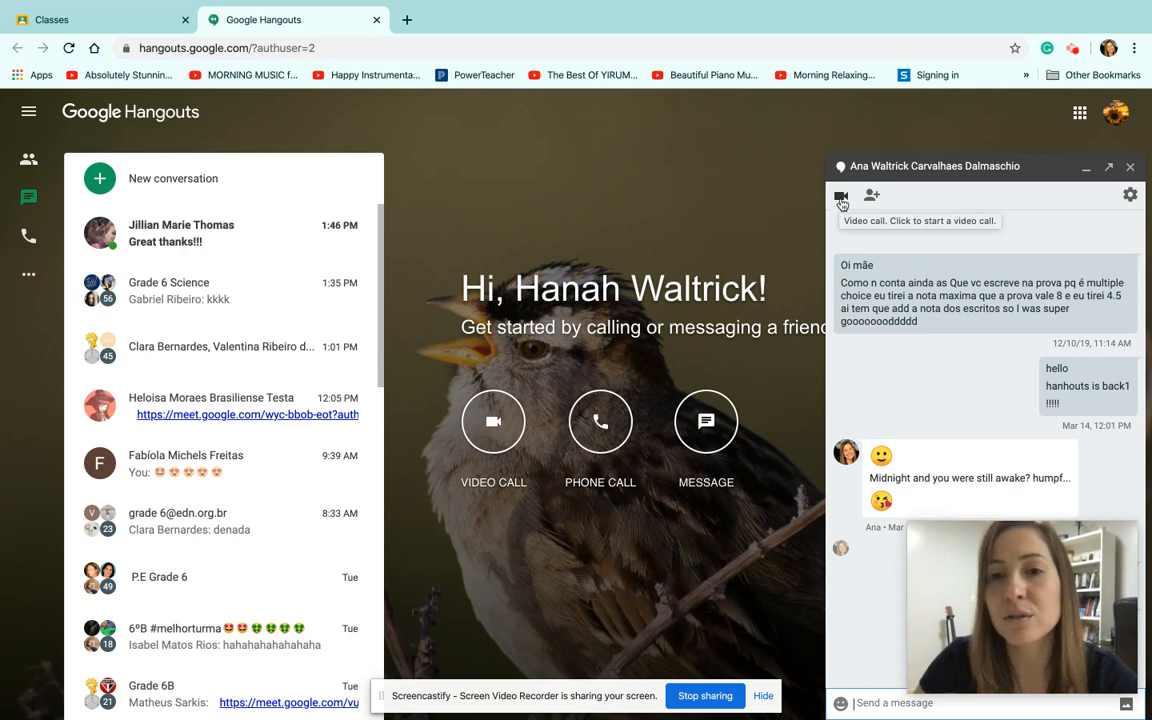
pyautogui.click(840, 196)
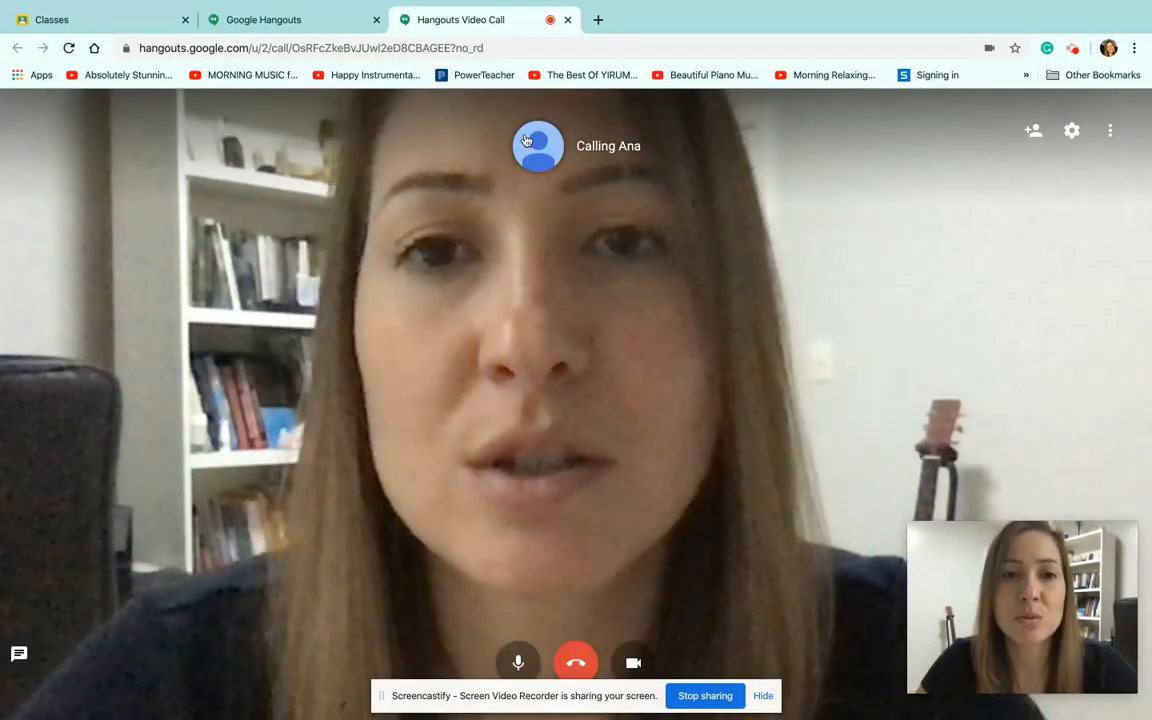
pyautogui.moveTo(656, 152)
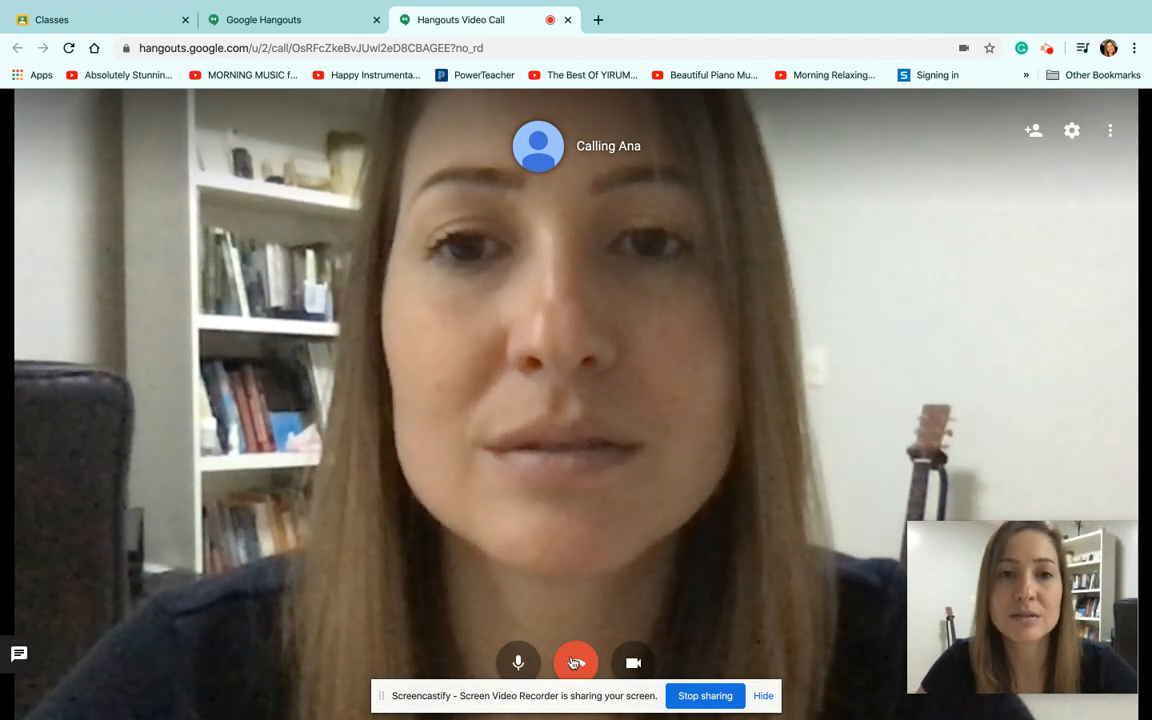
# Hang up the unanswered video call and close the teacher's conversation window
pyautogui.click(568, 20)
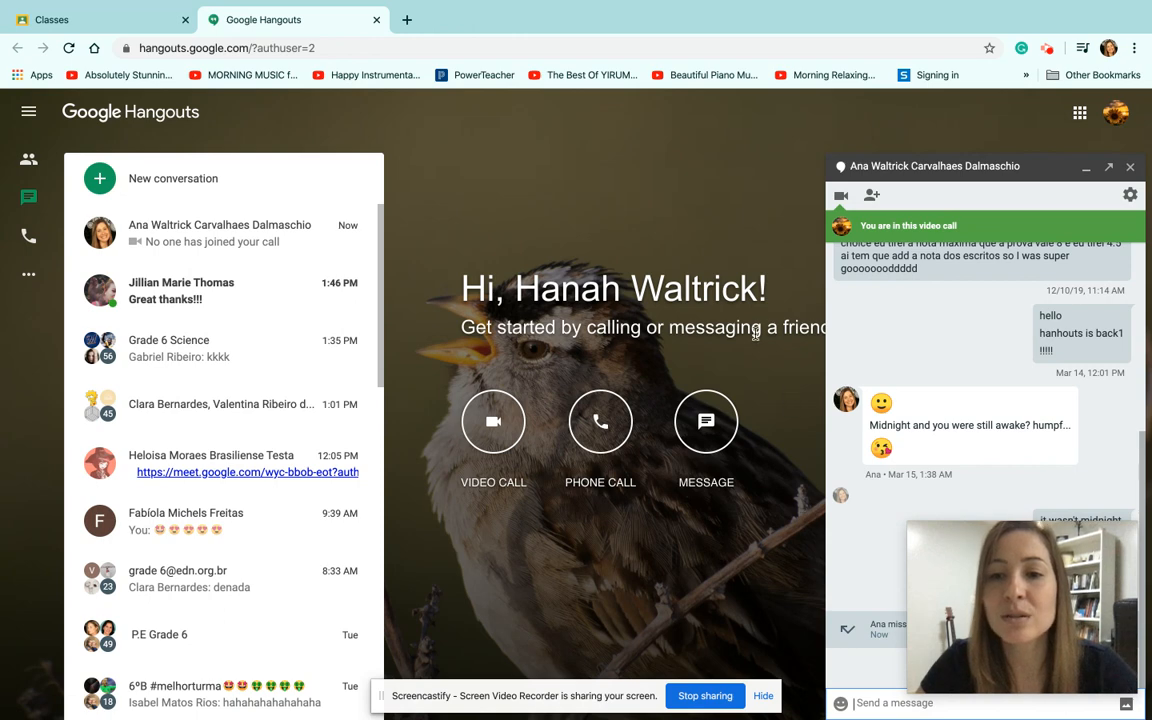
pyautogui.moveTo(656, 190)
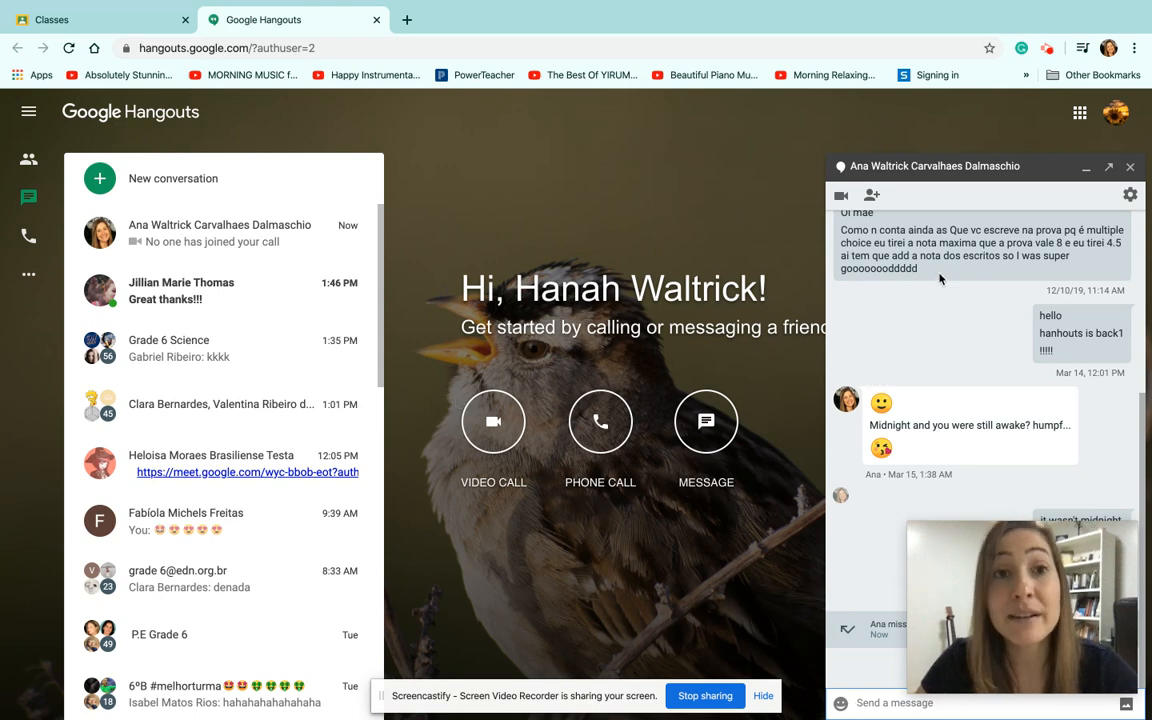
pyautogui.moveTo(1128, 166)
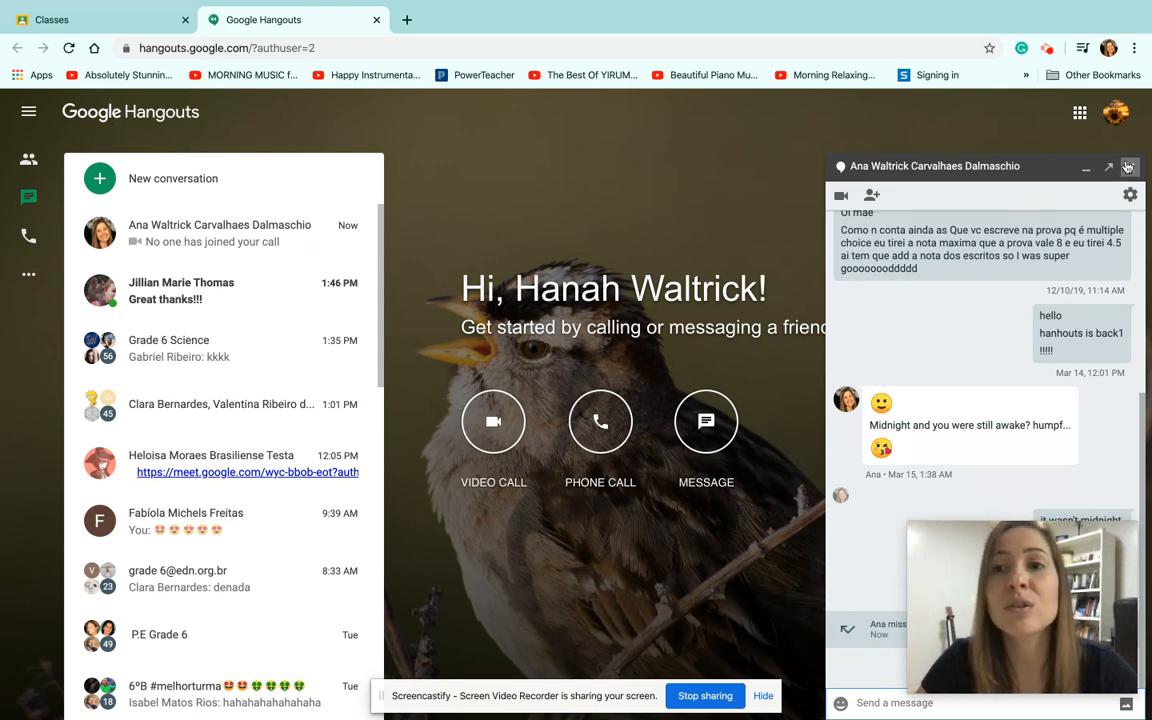
pyautogui.click(1128, 166)
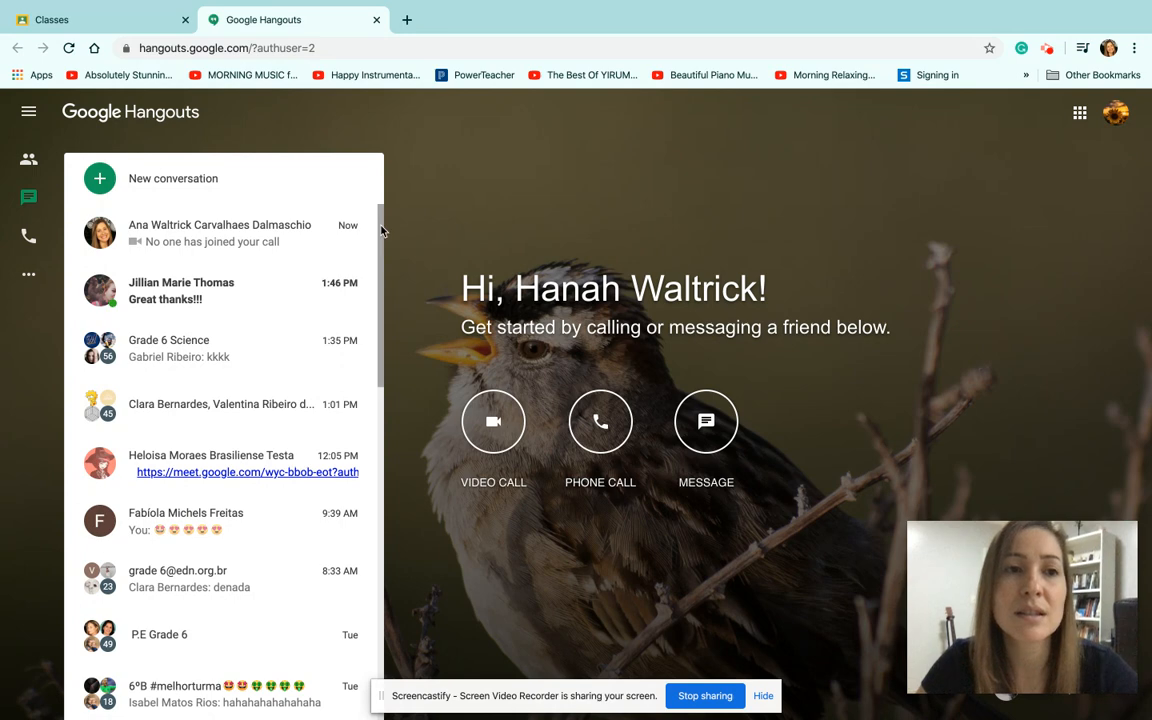